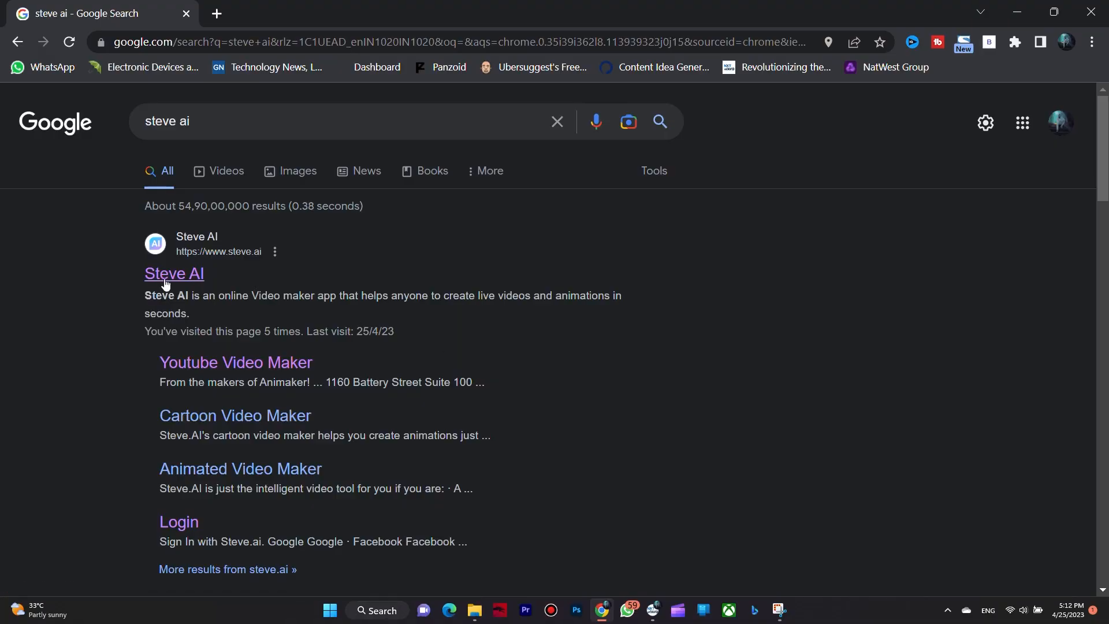
- Open the Steve AI site from the Google results for 'steve ai'
{"action": "left_click", "coordinate": [174, 274]}
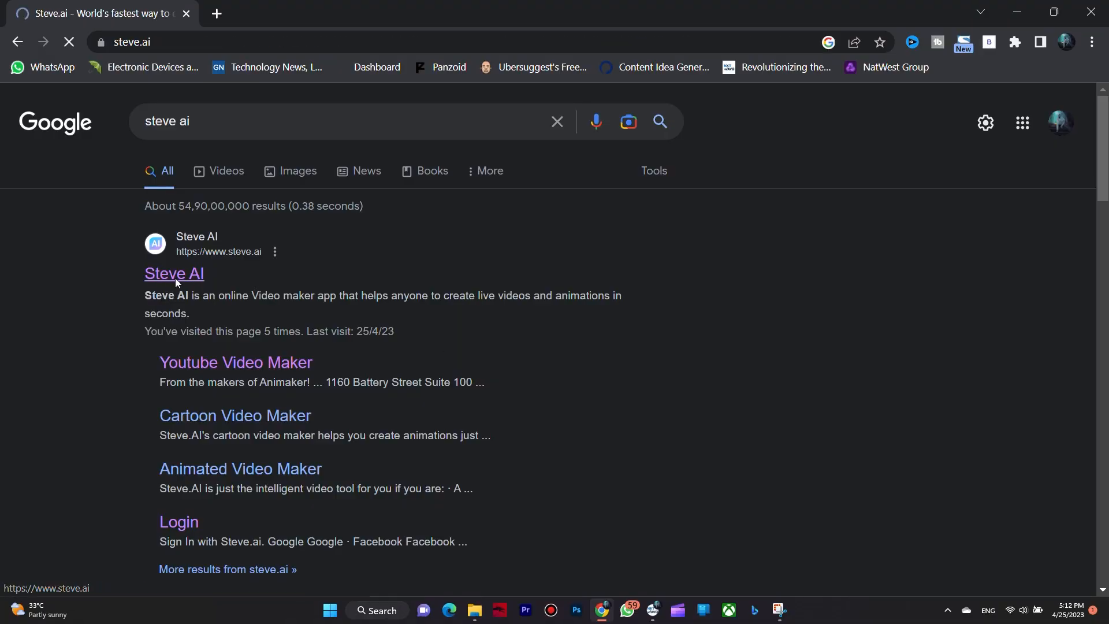
{"action": "left_click", "coordinate": [173, 273]}
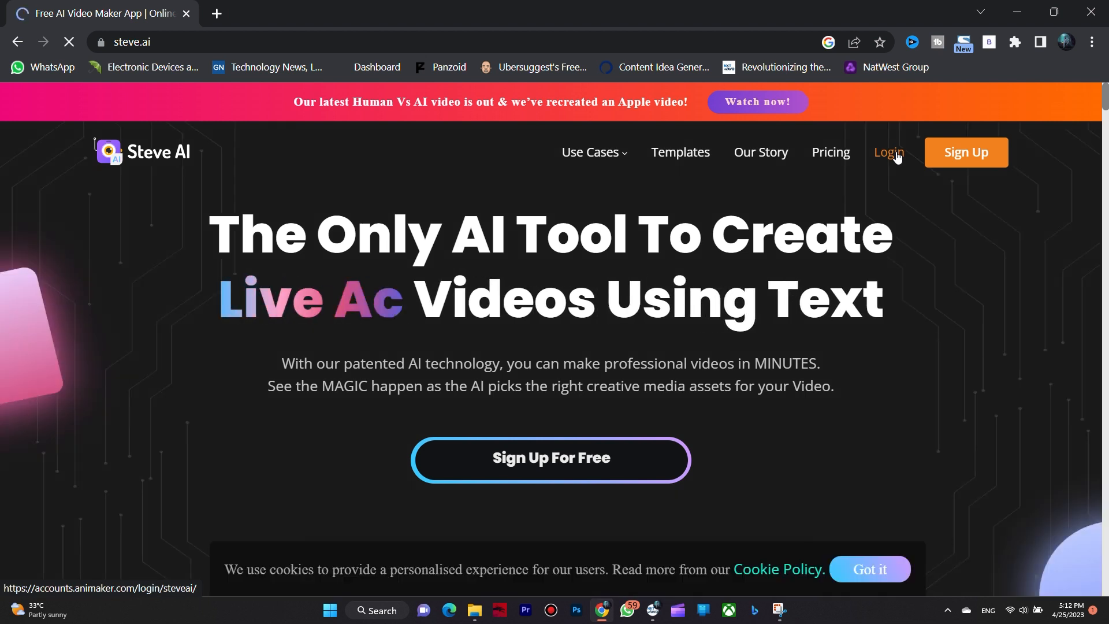
- Log in from the Steve AI homepage to reach the video creation dashboard
{"action": "left_click", "coordinate": [889, 152]}
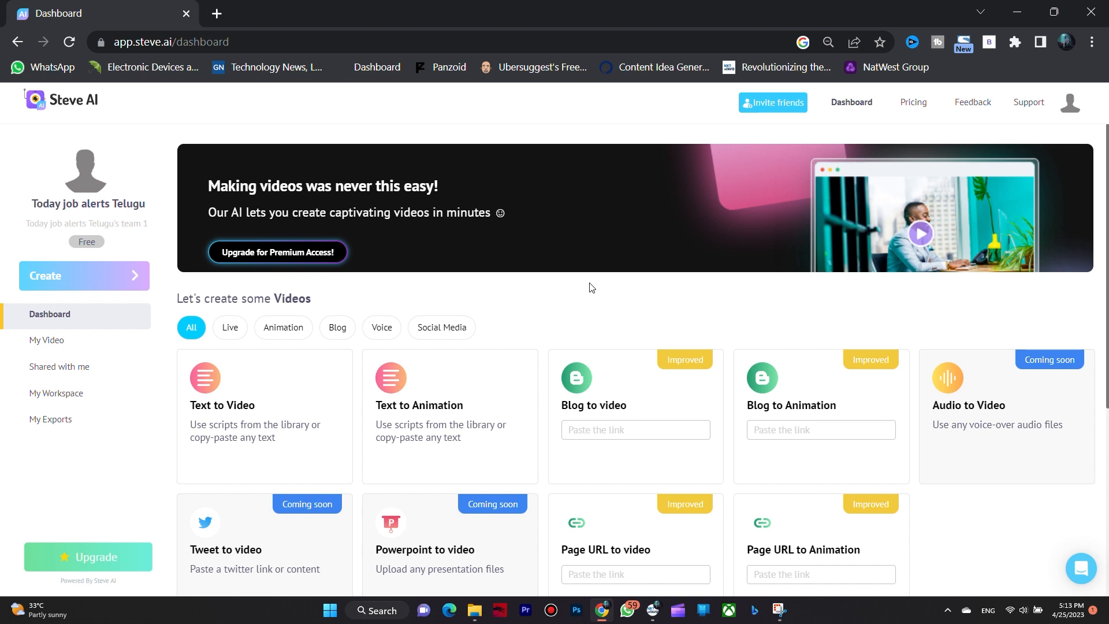
{"action": "mouse_move", "coordinate": [239, 522]}
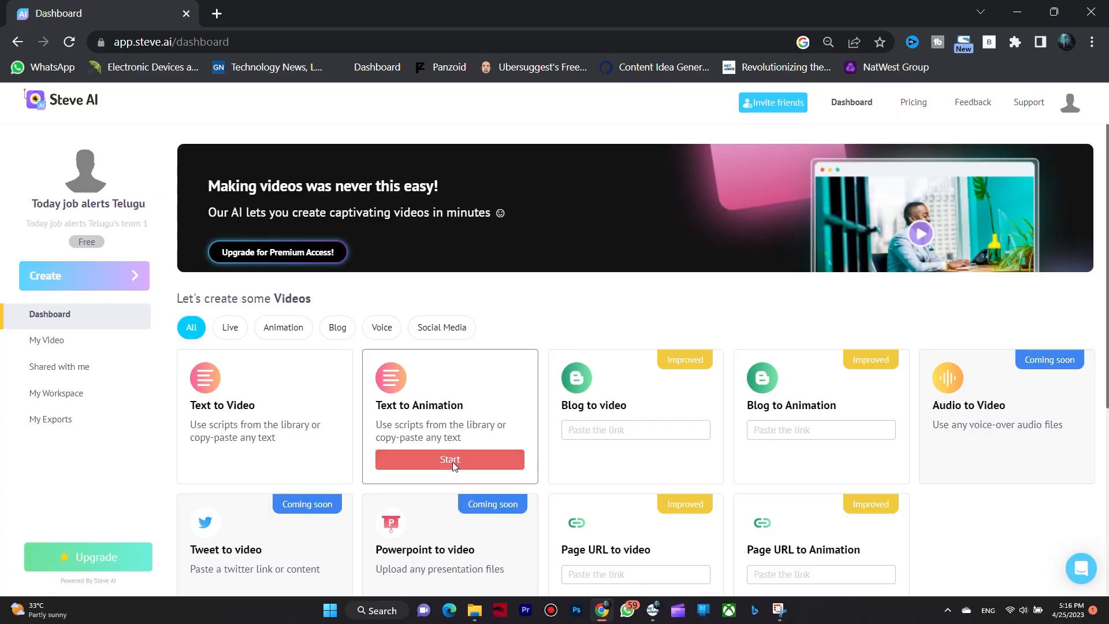
- Start a Text to Animation project for the seven-scene moral-stories script
{"action": "left_click", "coordinate": [450, 459]}
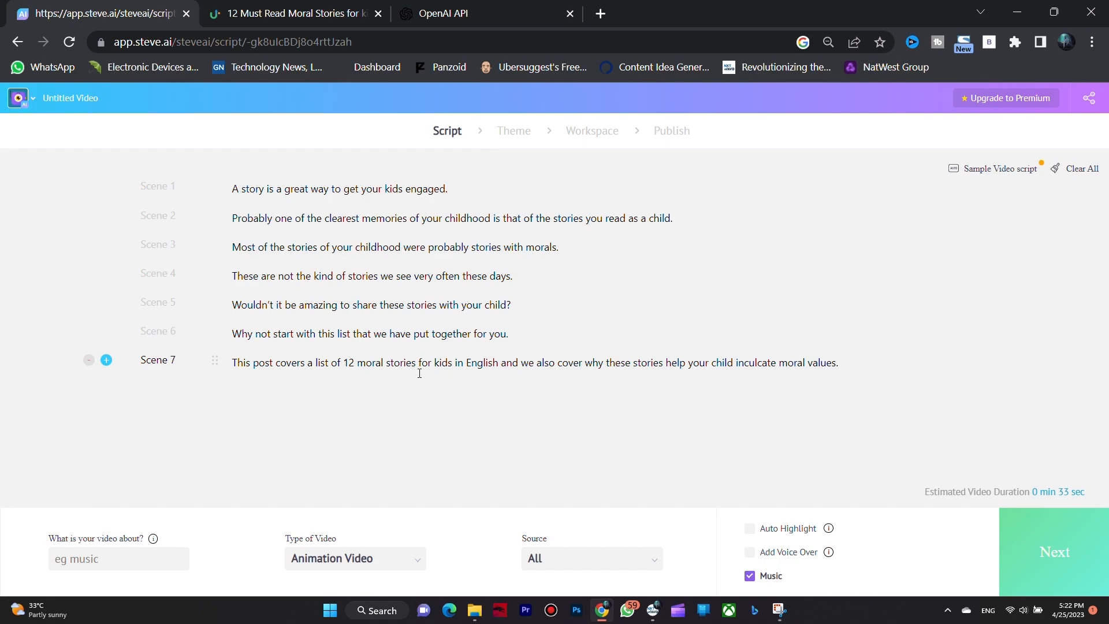
- Set the topic to 'story', enable Auto Highlight, and pick the first design style
{"action": "left_click", "coordinate": [118, 558]}
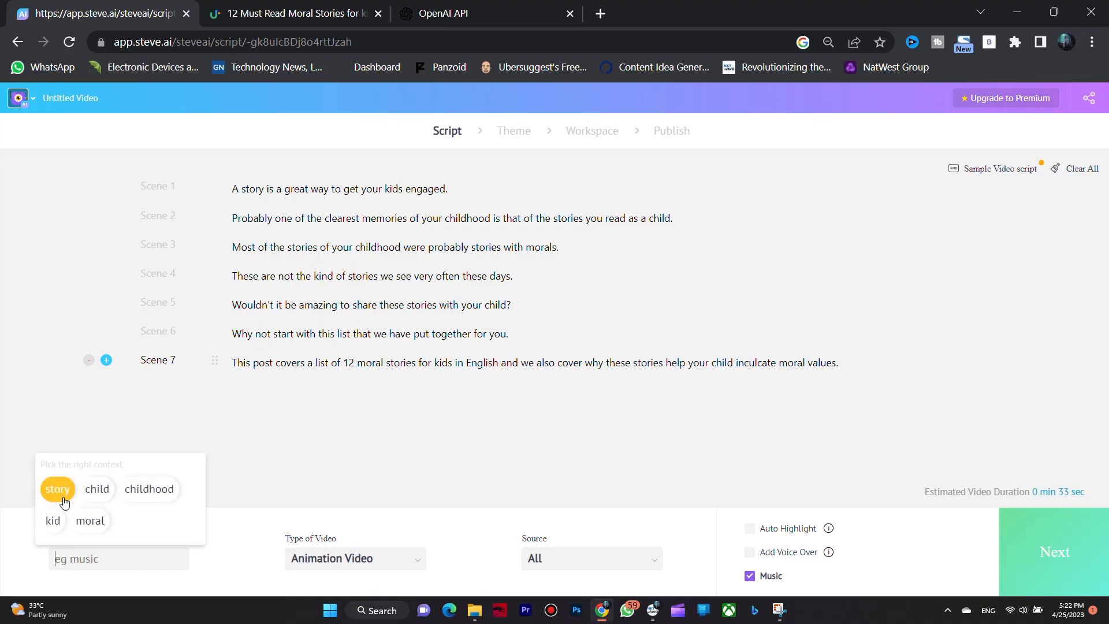
{"action": "left_click", "coordinate": [57, 488]}
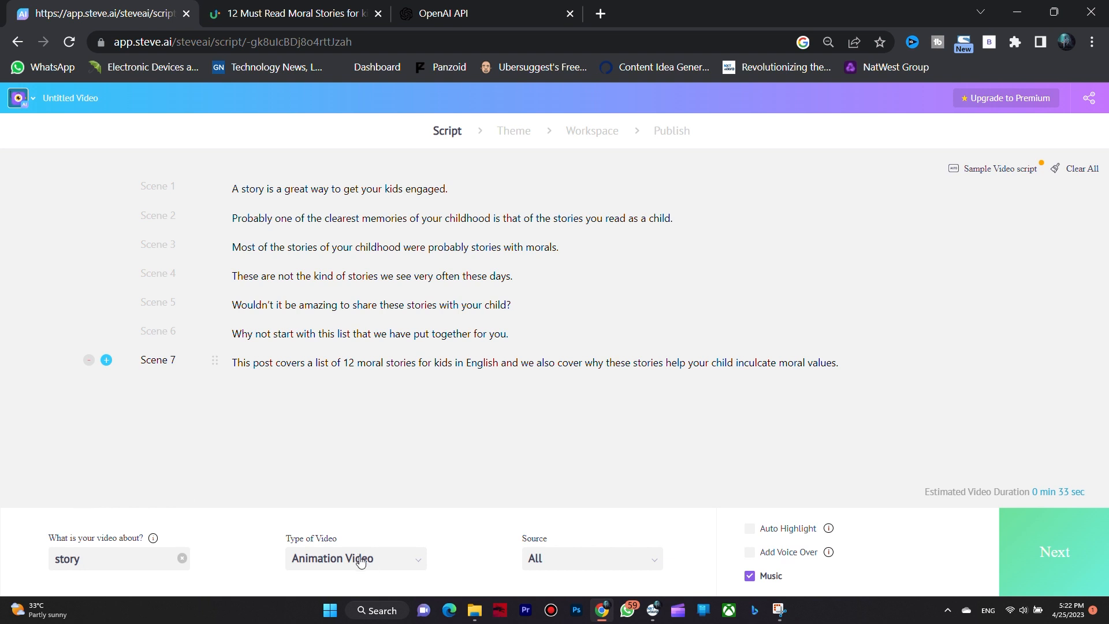
{"action": "mouse_move", "coordinate": [380, 563]}
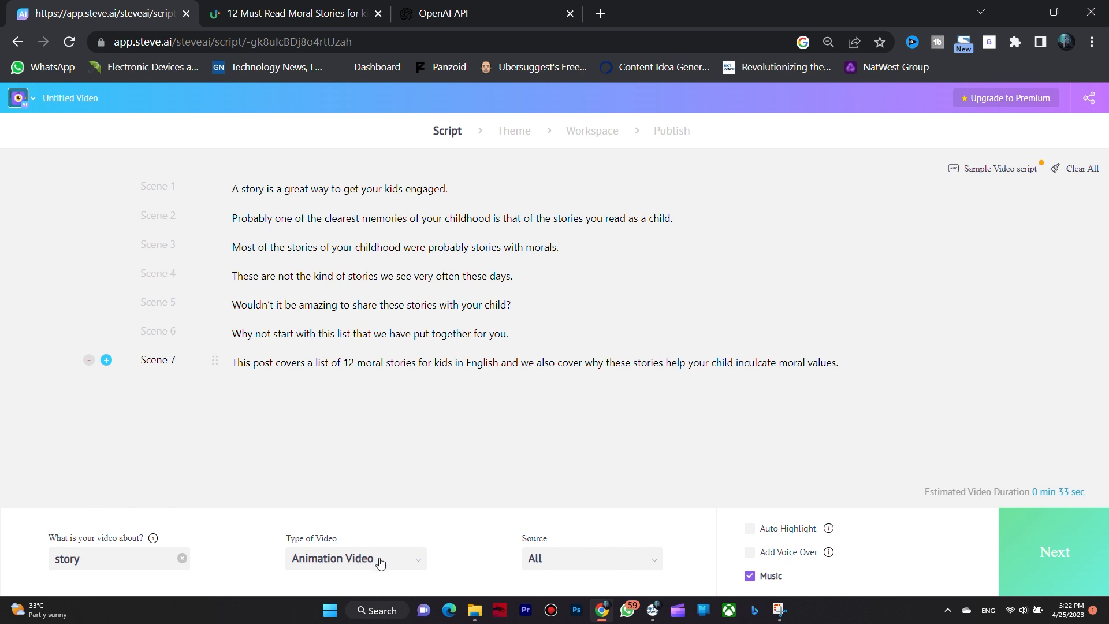
{"action": "left_click", "coordinate": [748, 528]}
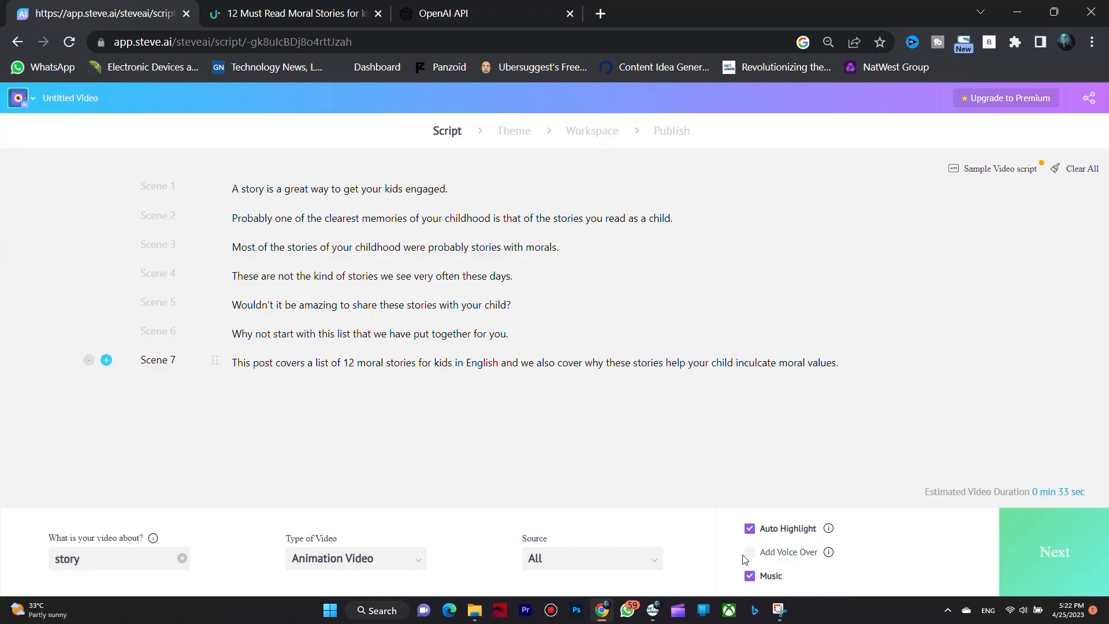
{"action": "left_click", "coordinate": [1053, 552]}
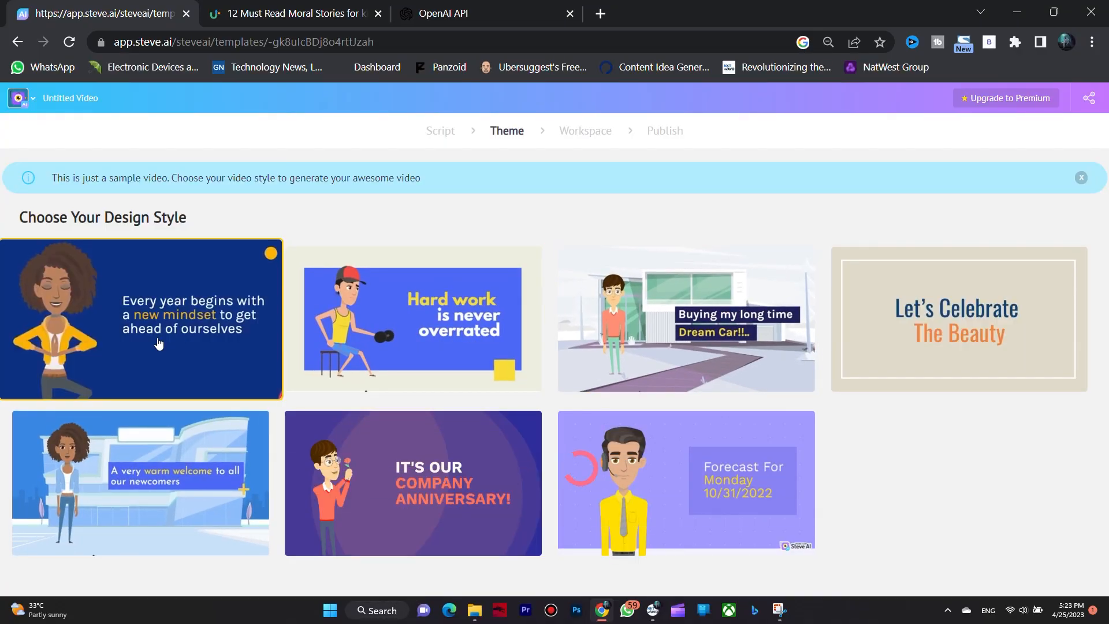
{"action": "left_click", "coordinate": [140, 319]}
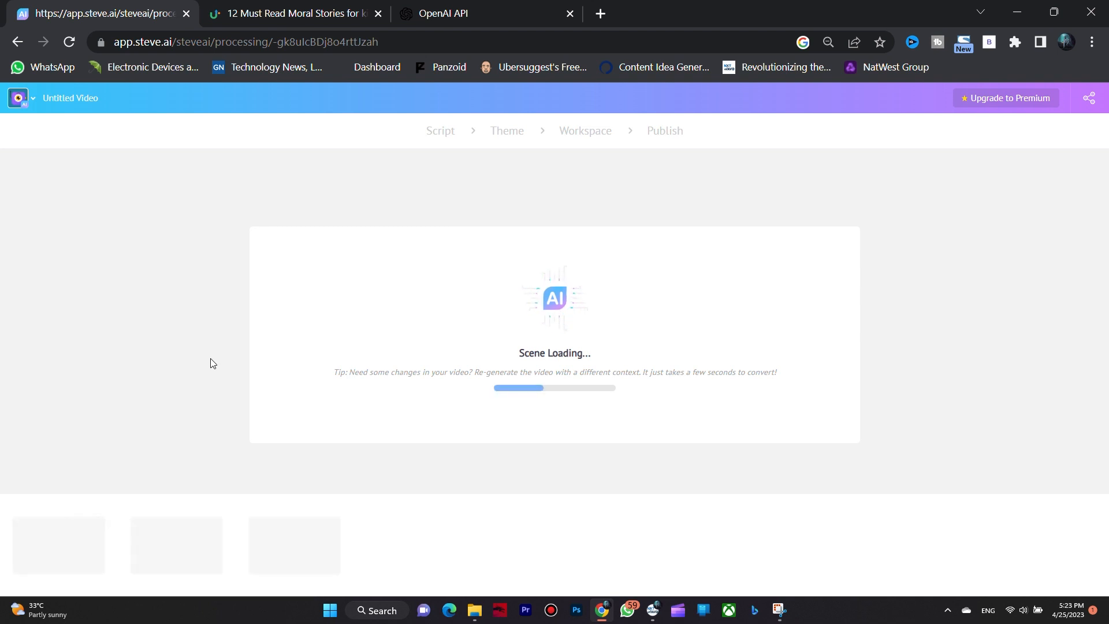